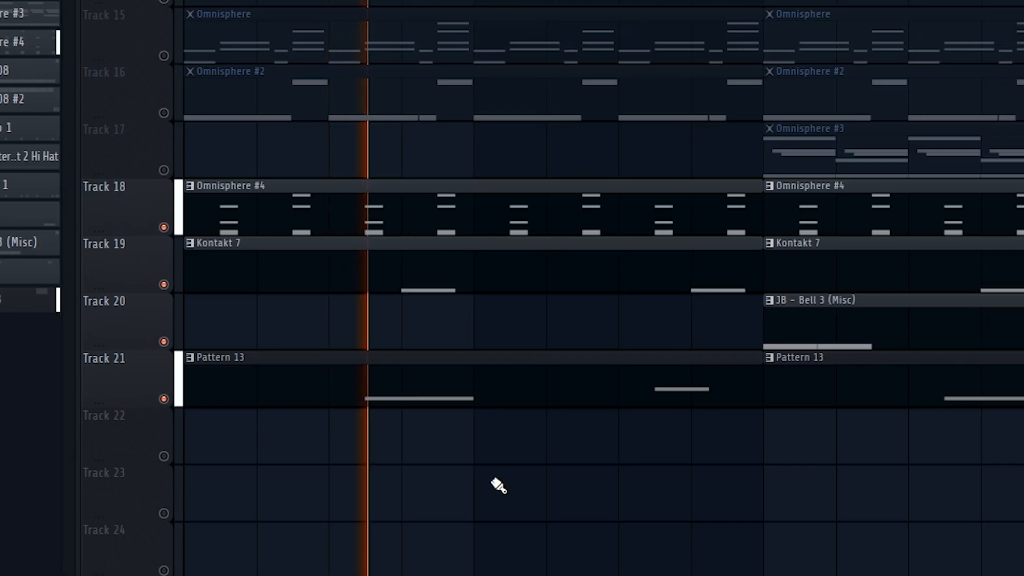
pyautogui.hscroll(-3)
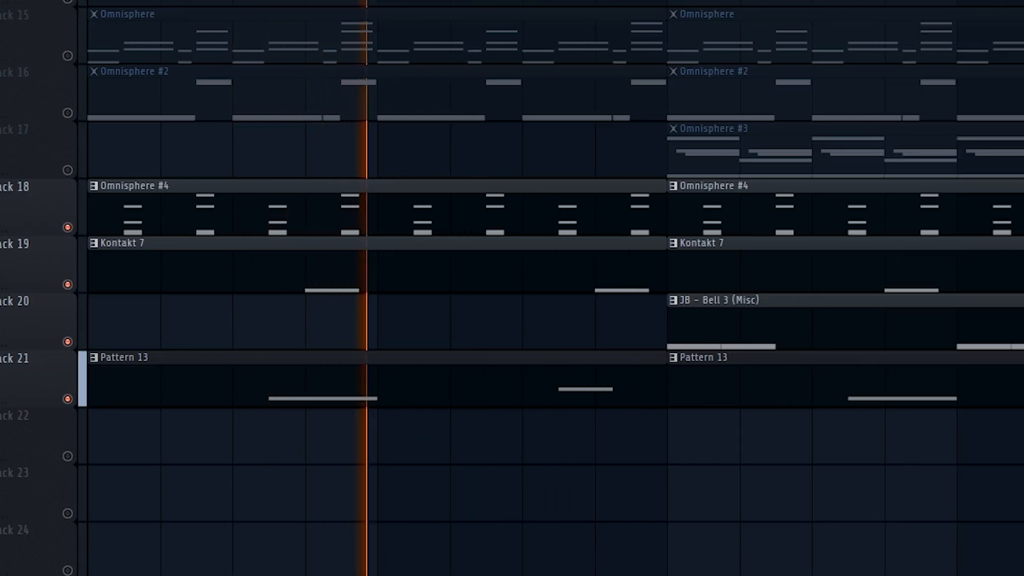